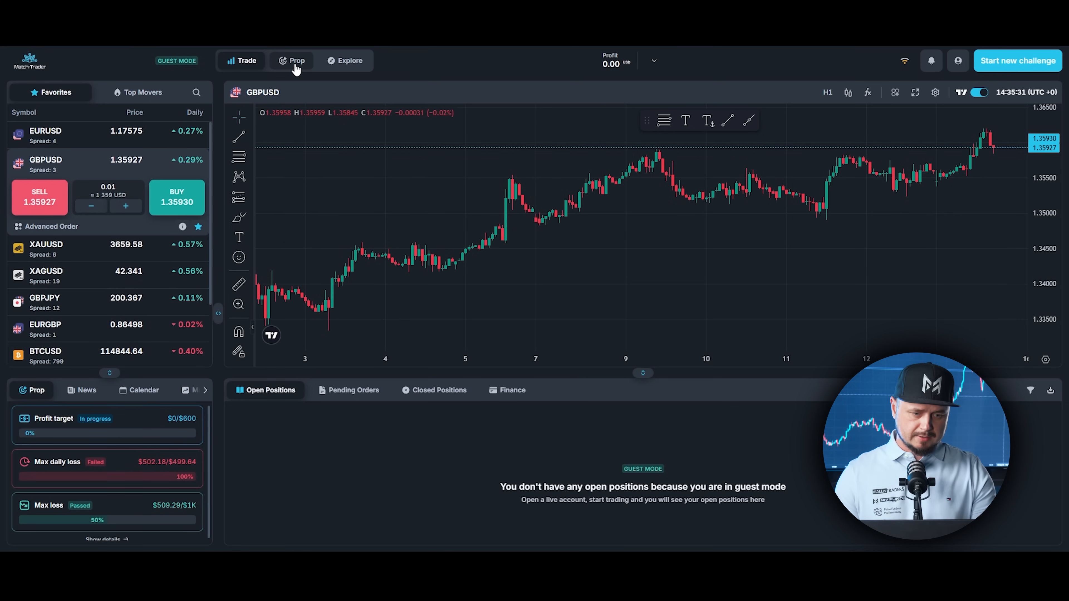
Review the Prop challenge status page, then move on to the Explore market overview
{"action": "left_click", "coordinate": [296, 61]}
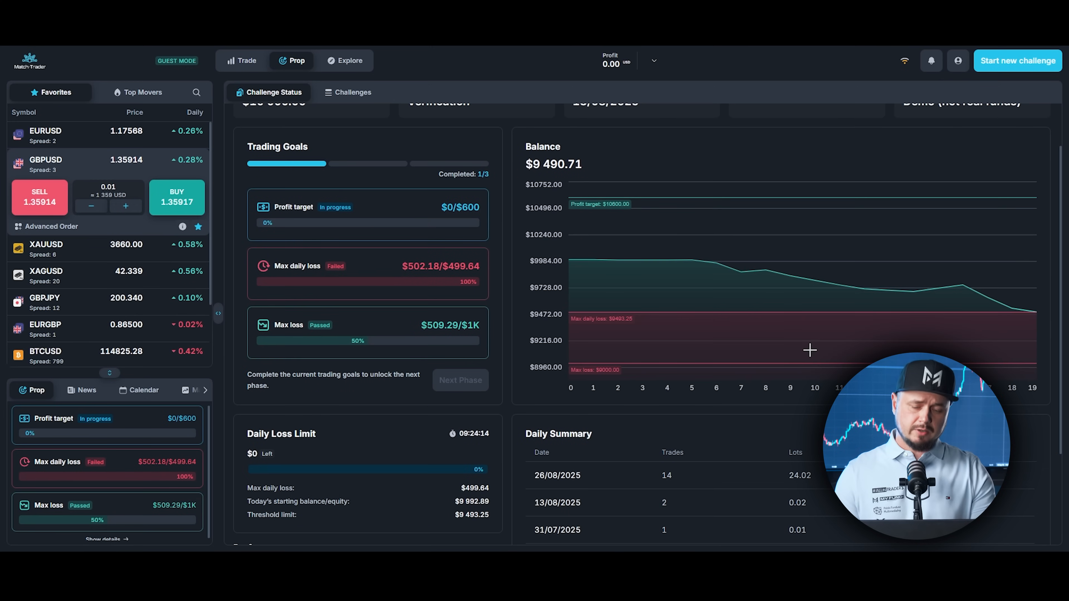
{"action": "scroll", "scroll_direction": "down", "scroll_amount": 3}
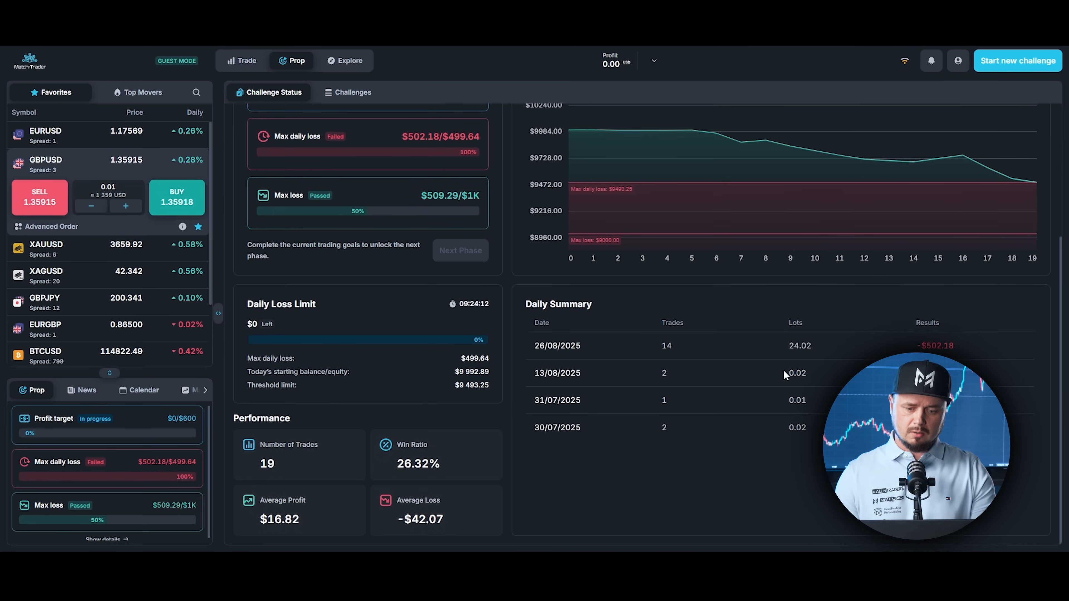
{"action": "left_click", "coordinate": [349, 60]}
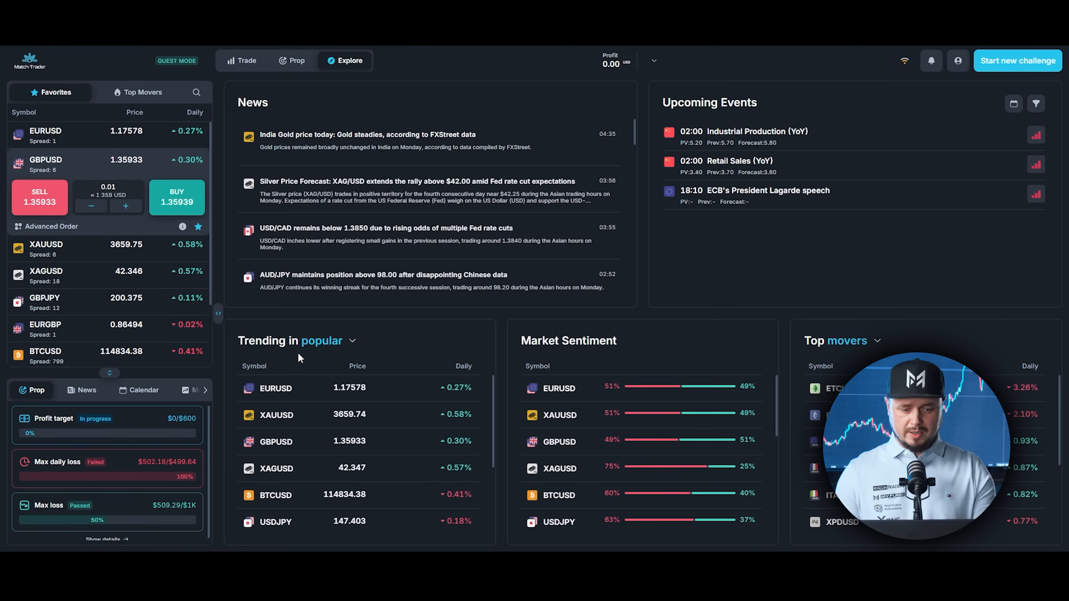
{"action": "mouse_move", "coordinate": [513, 483]}
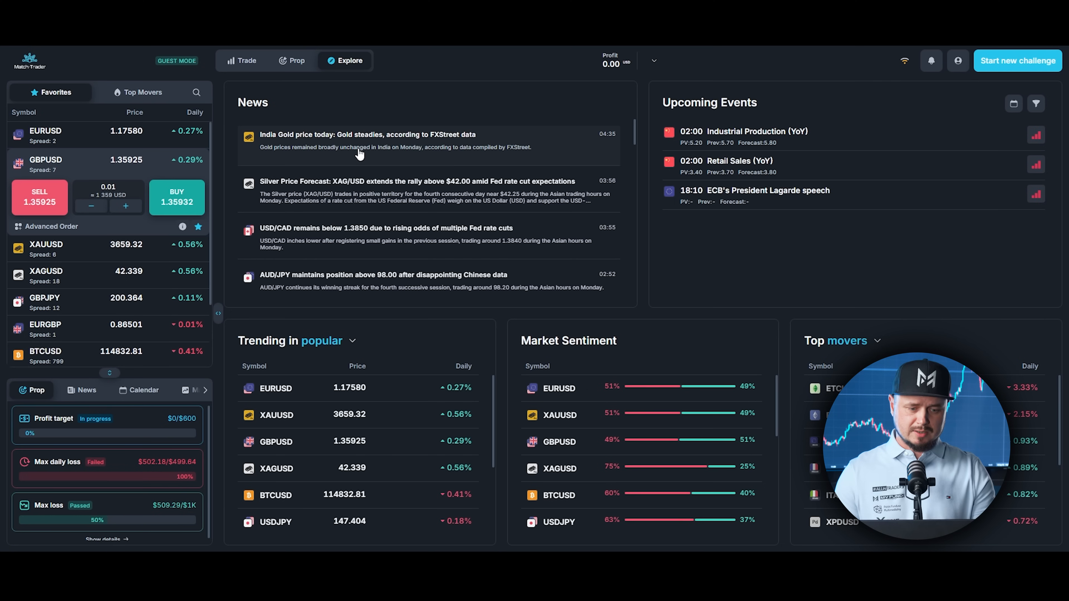
Browse the Explore news and events panels, then return to the GBPUSD trading workspace
{"action": "left_click", "coordinate": [367, 135]}
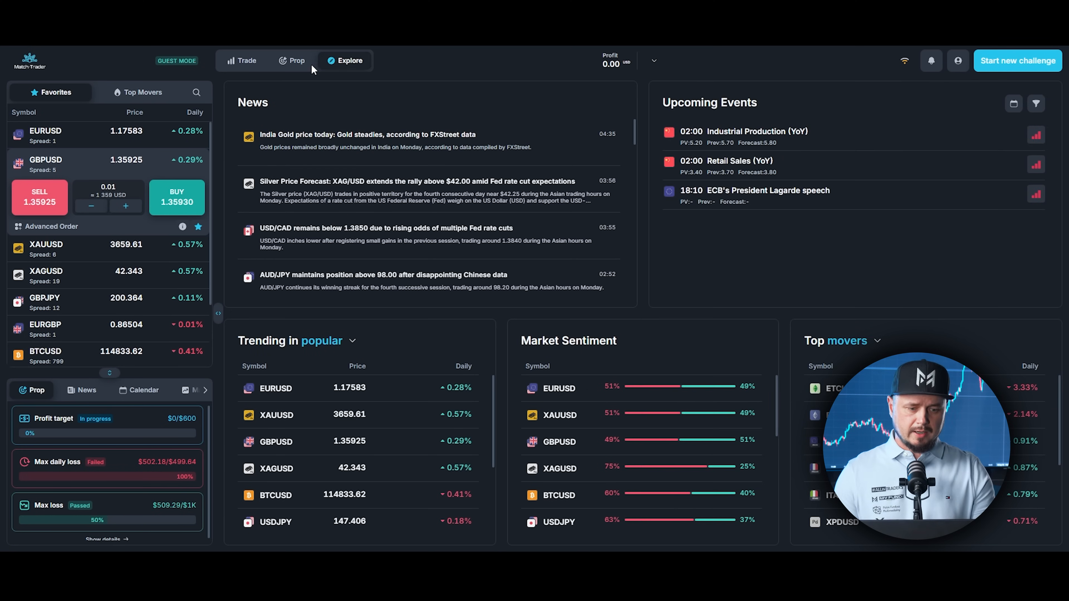
{"action": "left_click", "coordinate": [241, 61]}
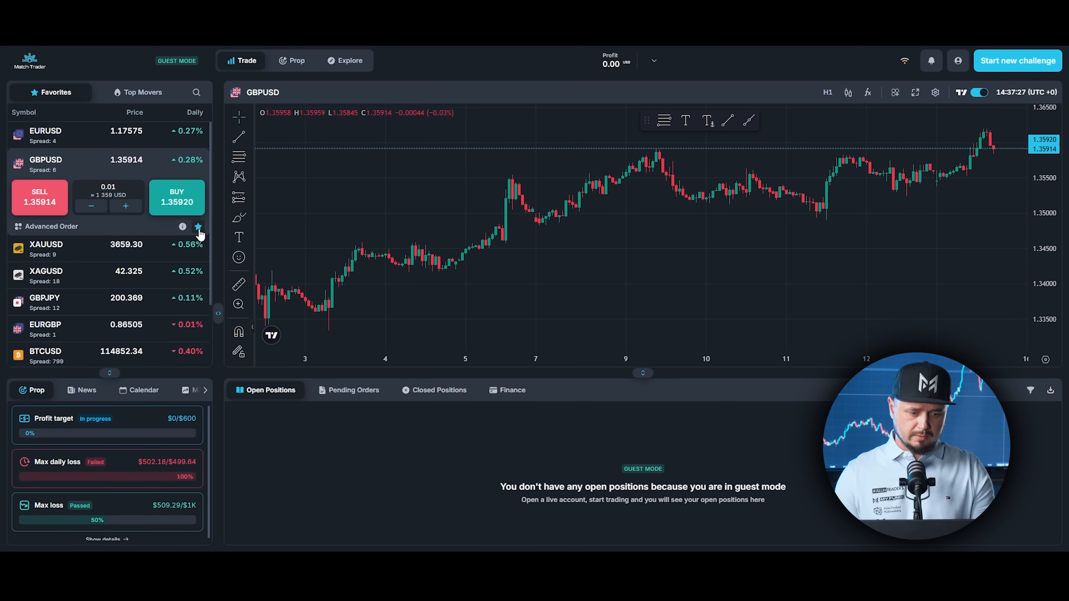
Unfavourite GBPUSD and star CADJPY from the Fx symbol list into the favourites watchlist
{"action": "left_click", "coordinate": [199, 227]}
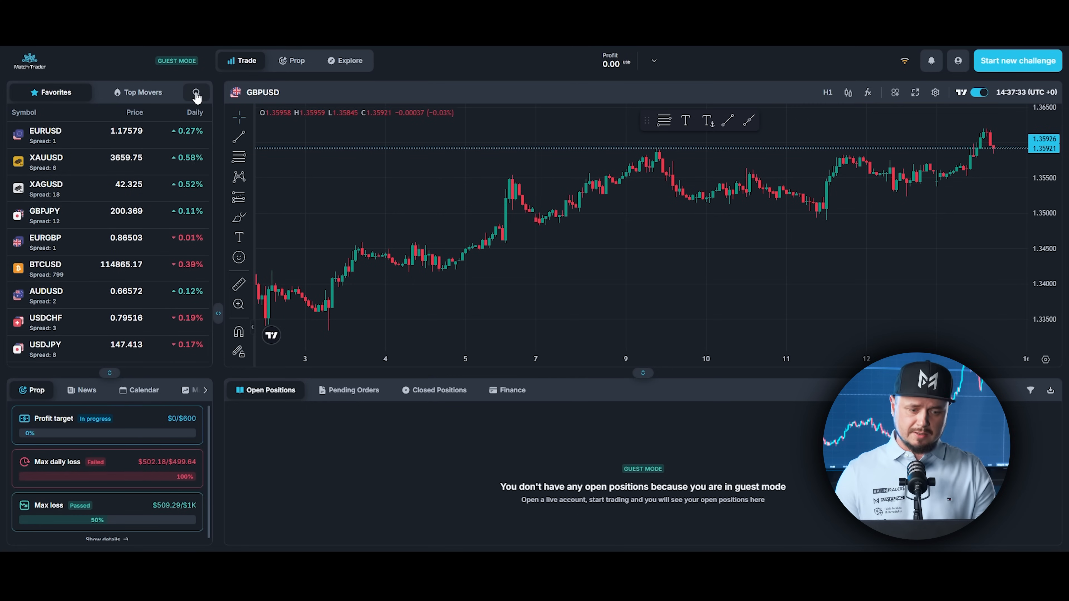
{"action": "left_click", "coordinate": [196, 92]}
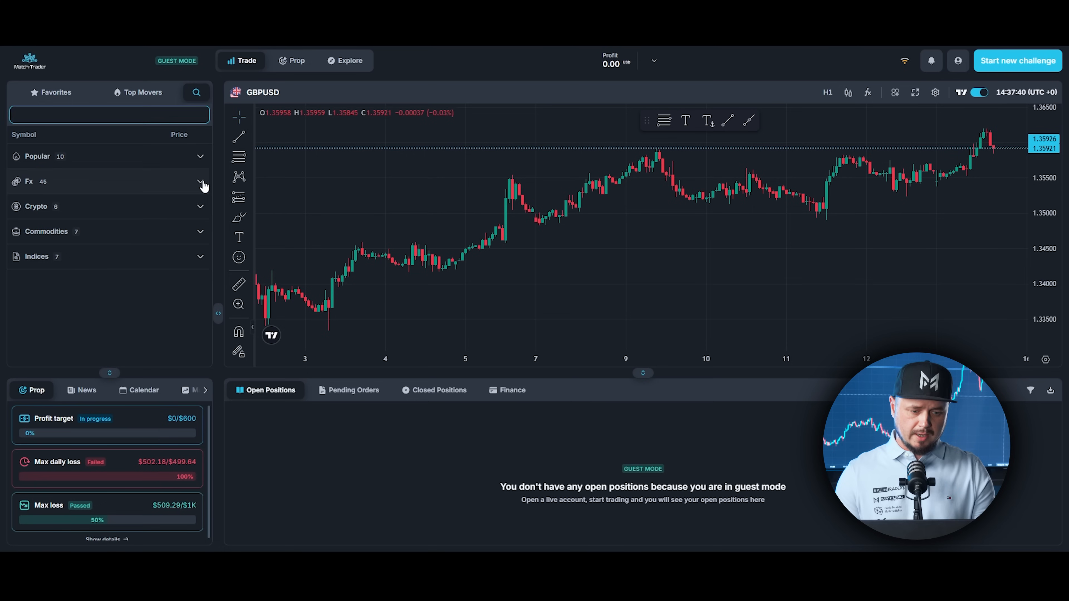
{"action": "left_click", "coordinate": [200, 182]}
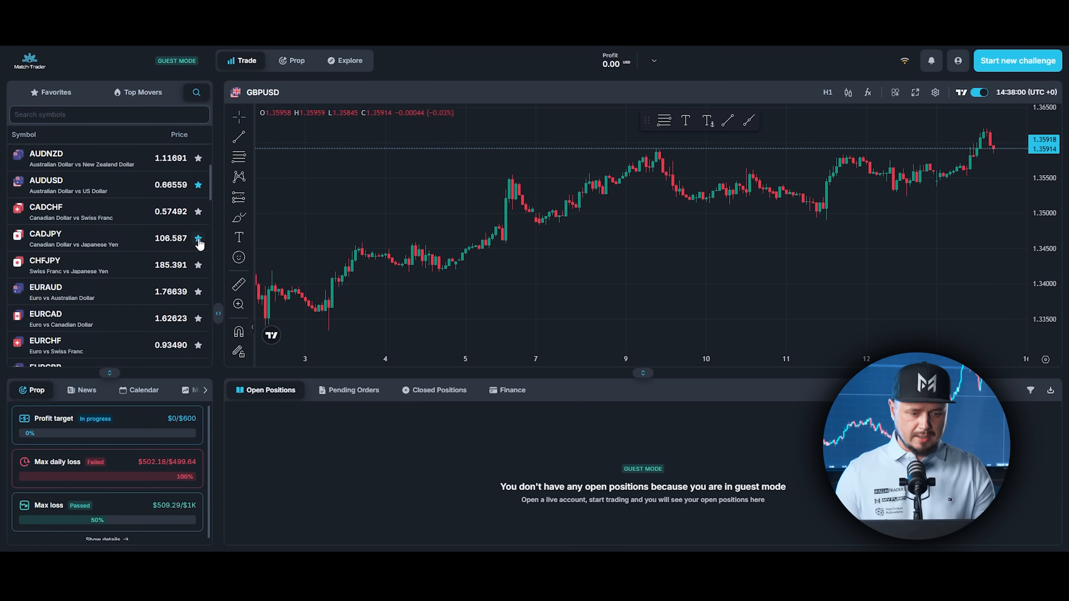
{"action": "left_click", "coordinate": [198, 239]}
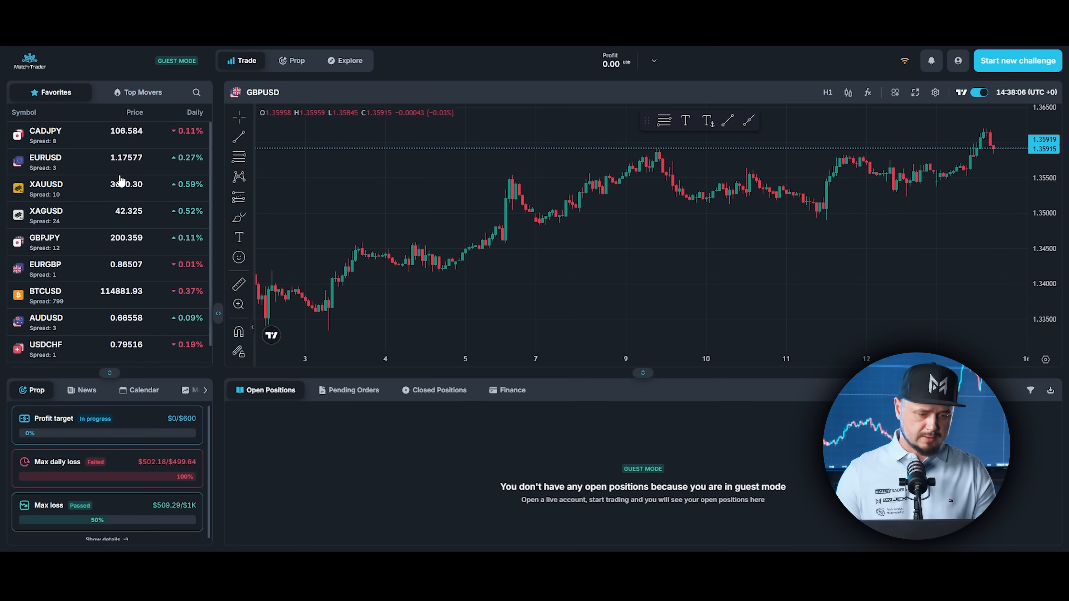
Glance at Top Movers, return to Favourites, then show the full Demo Challenge details
{"action": "left_click", "coordinate": [142, 92]}
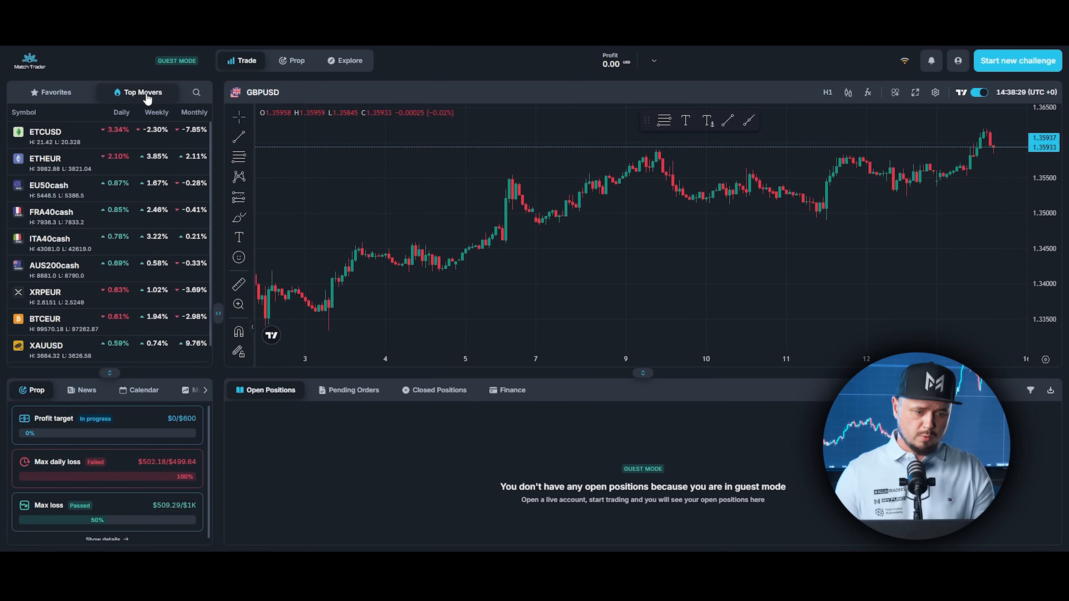
{"action": "left_click", "coordinate": [57, 92]}
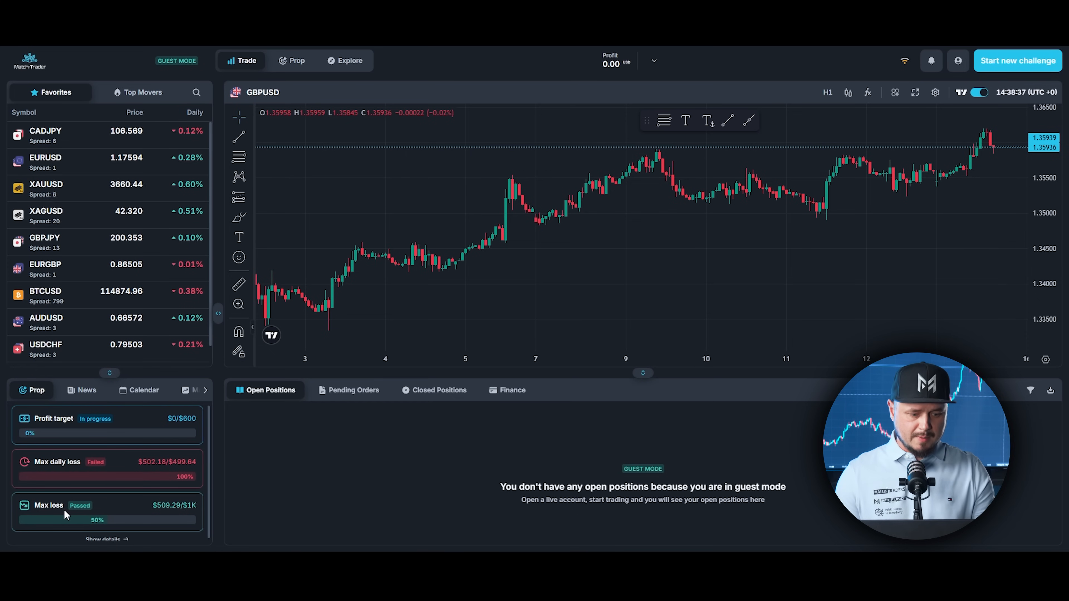
{"action": "mouse_move", "coordinate": [112, 546]}
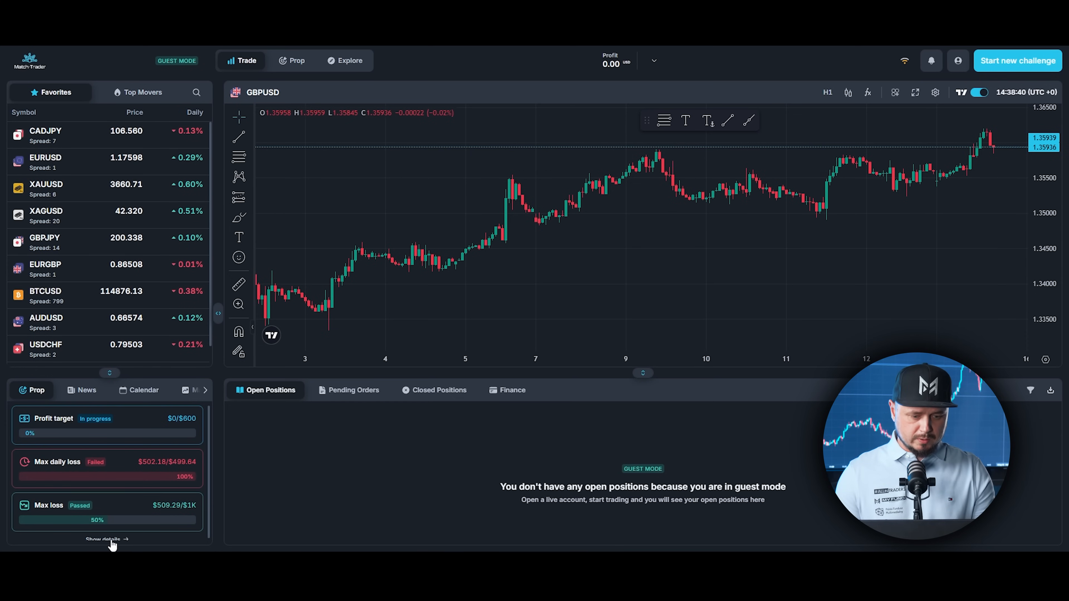
{"action": "left_click", "coordinate": [295, 61]}
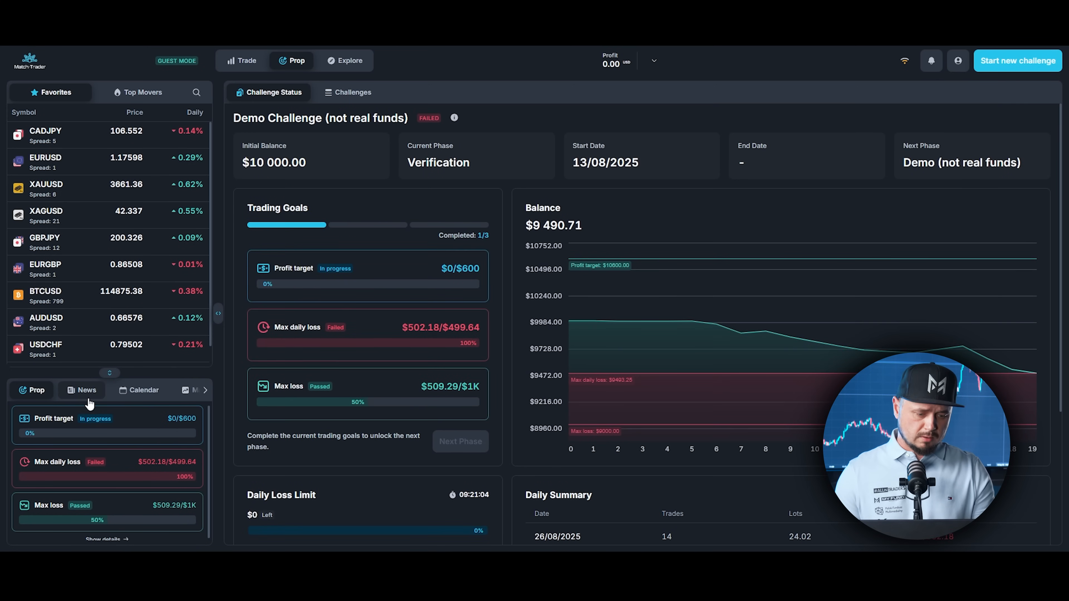
Browse the side panel's News, Calendar and Market statistics views
{"action": "left_click", "coordinate": [87, 390]}
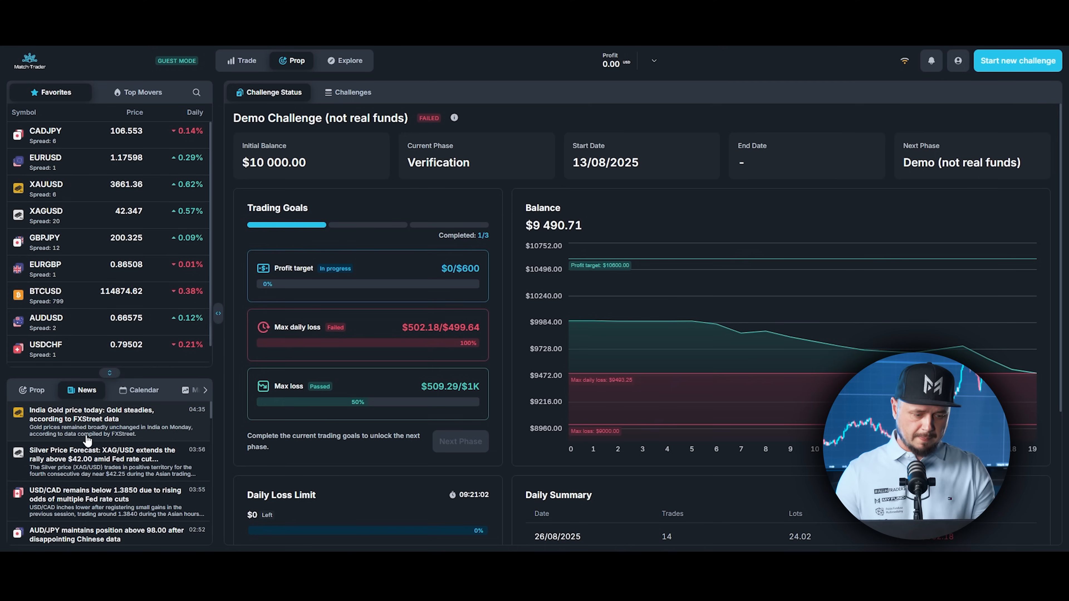
{"action": "left_click", "coordinate": [121, 389]}
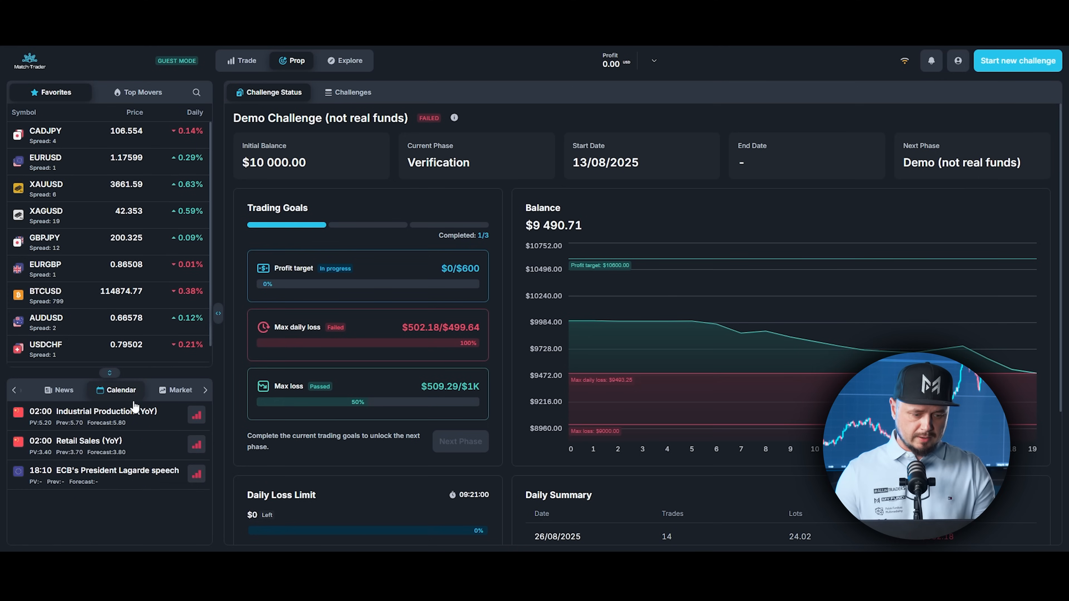
{"action": "left_click", "coordinate": [203, 390]}
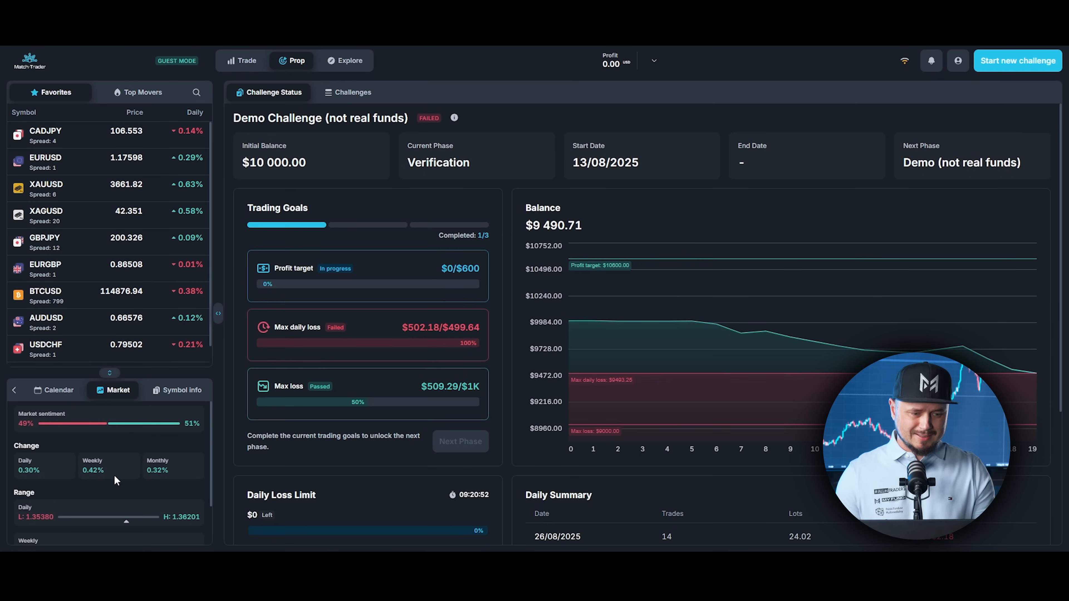
Select CADJPY and show its Symbol info, then return to the CADJPY chart
{"action": "left_click", "coordinate": [45, 135]}
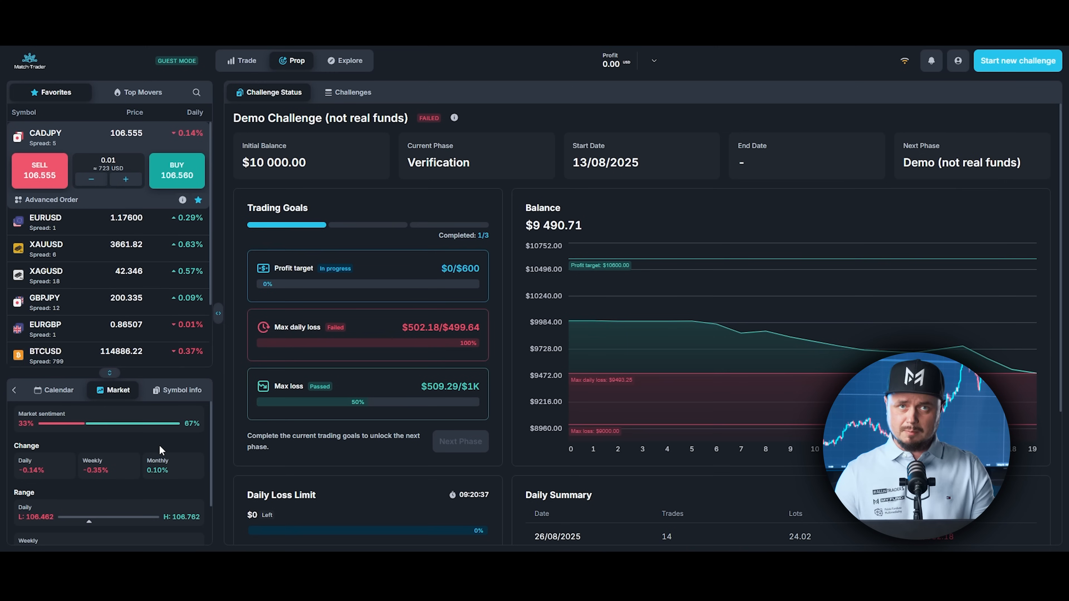
{"action": "left_click", "coordinate": [182, 390]}
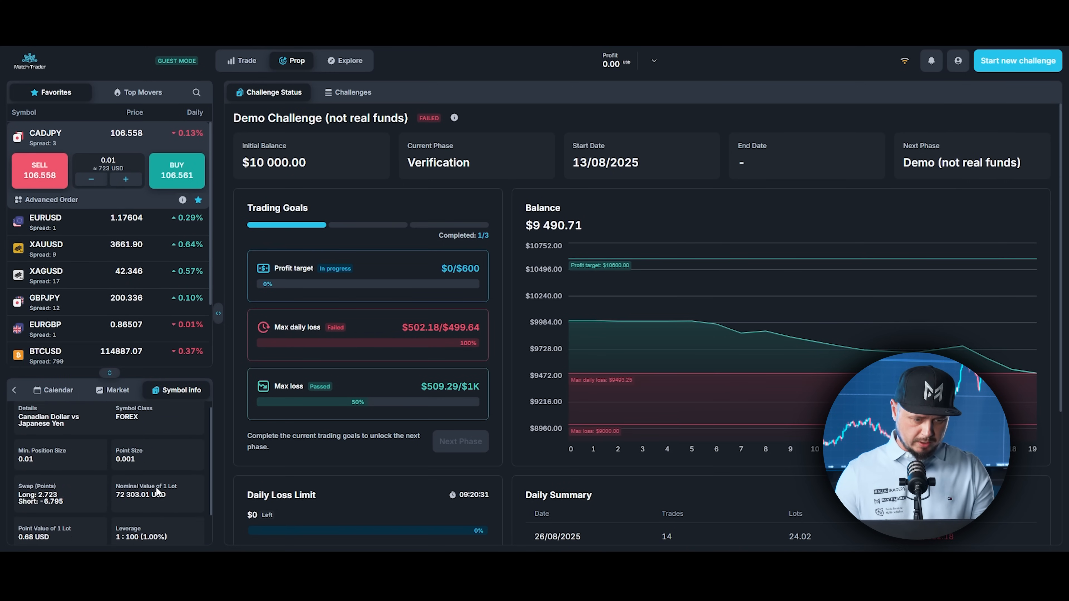
{"action": "left_click", "coordinate": [242, 60]}
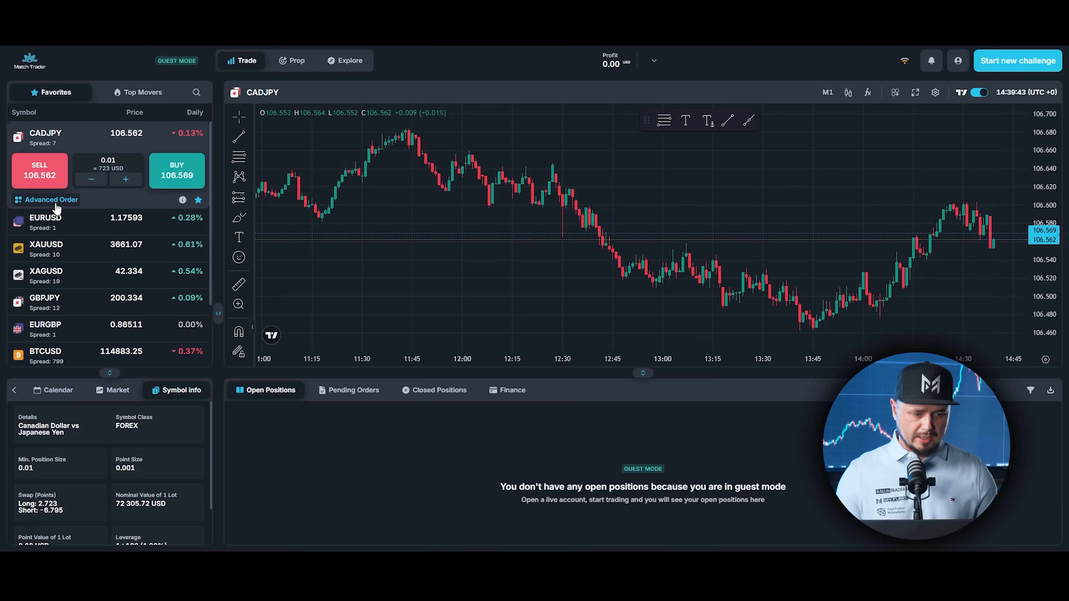
Set up a pending CADJPY order at 106.650 with stop loss and take profit switched off
{"action": "left_click", "coordinate": [51, 199]}
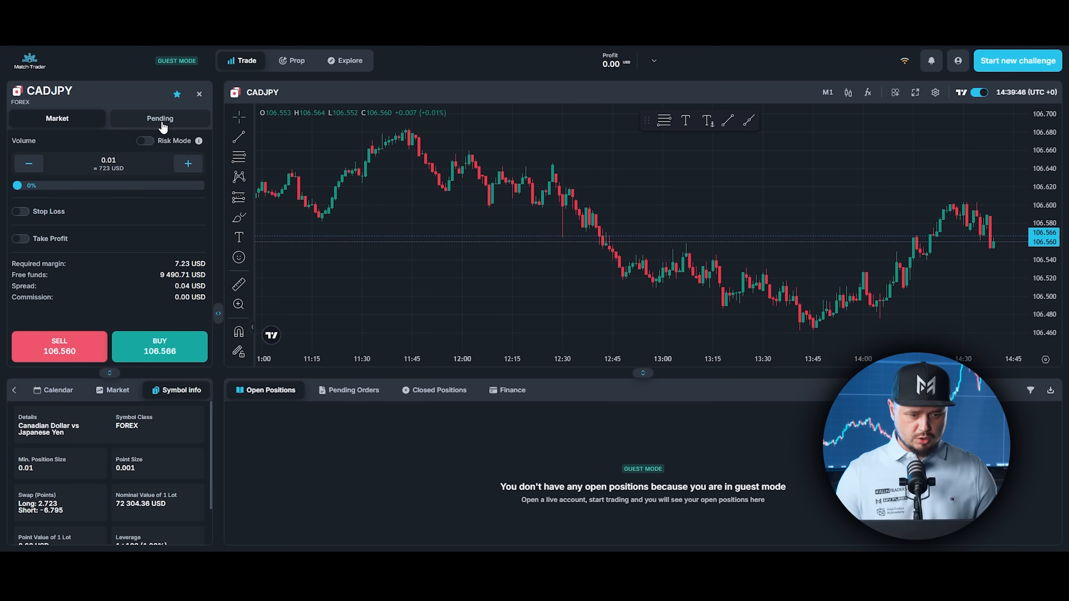
{"action": "left_click", "coordinate": [159, 118]}
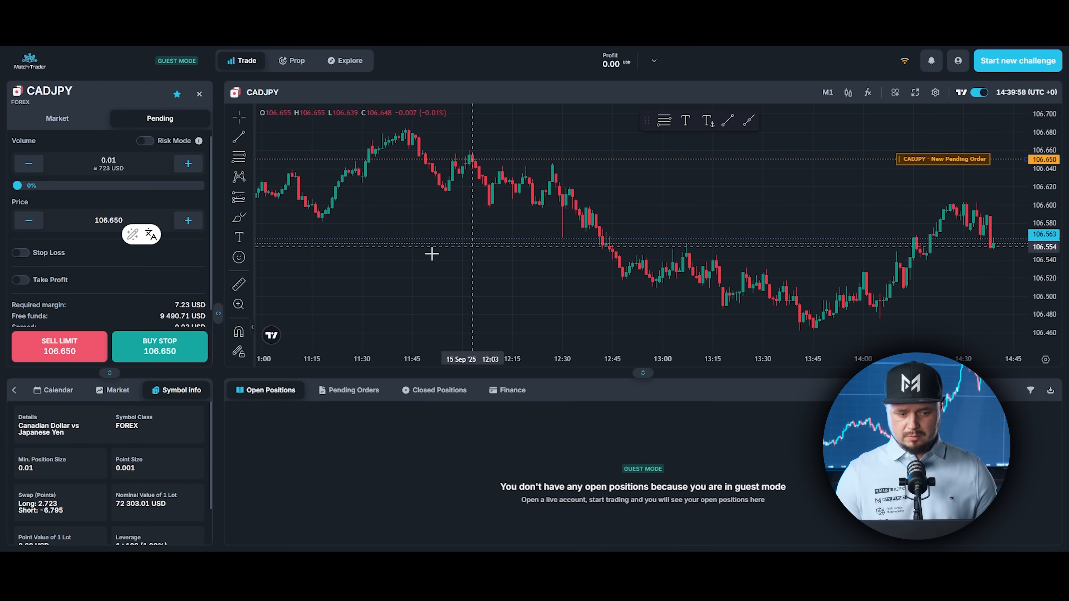
{"action": "left_click", "coordinate": [20, 253]}
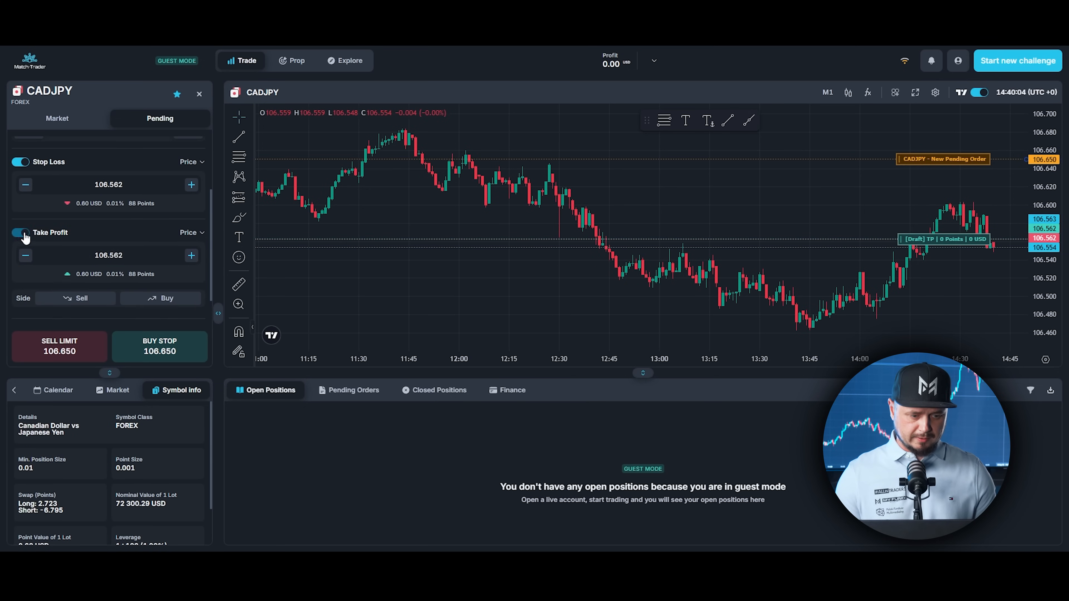
{"action": "left_click", "coordinate": [20, 232]}
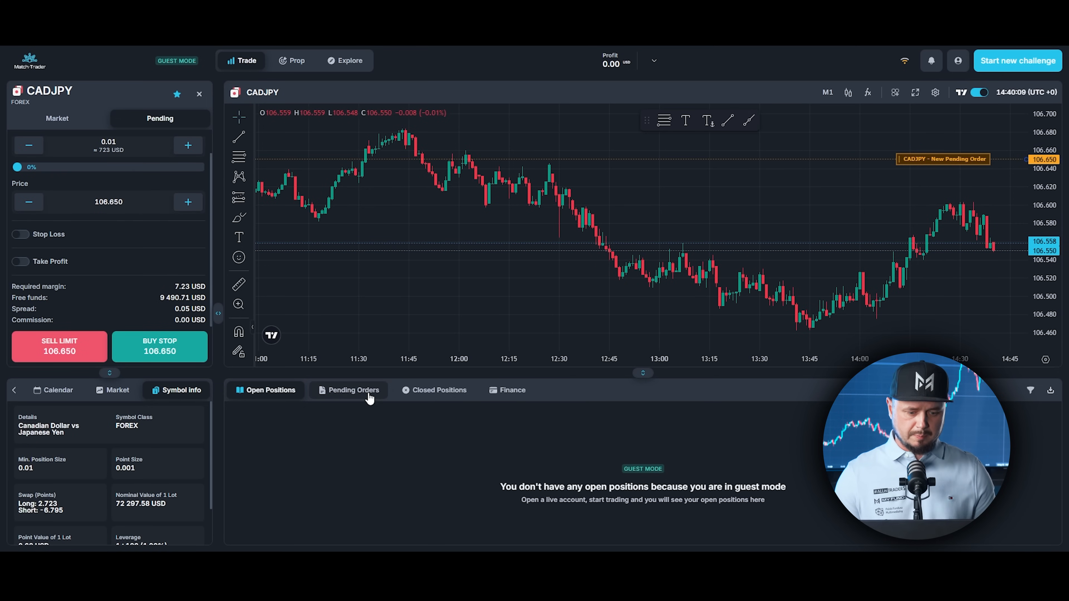
{"action": "left_click", "coordinate": [271, 389]}
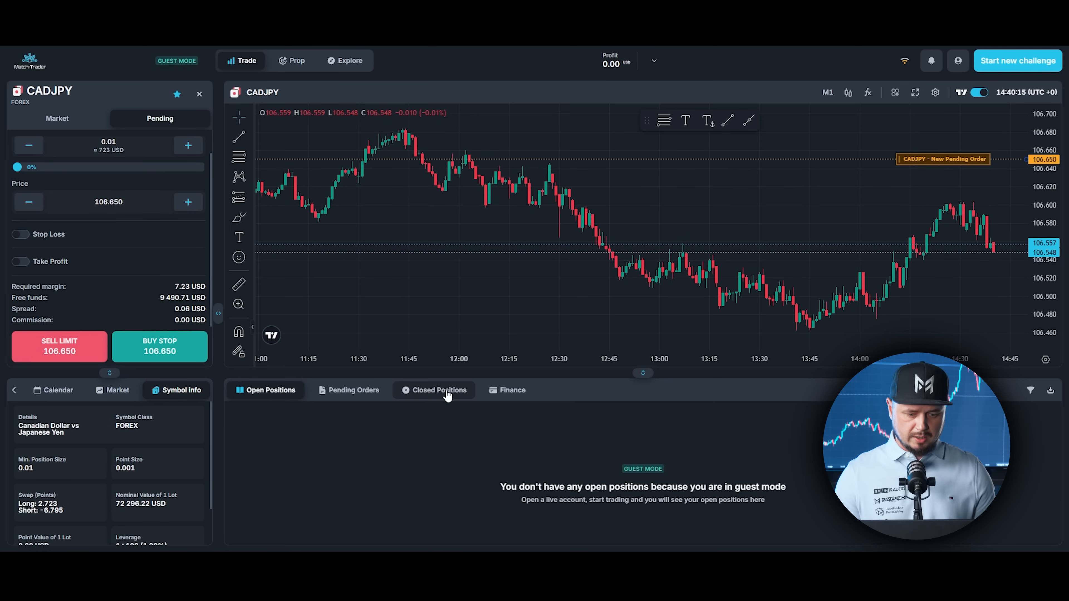
Check the empty Closed Positions list in the bottom positions panel
{"action": "left_click", "coordinate": [439, 389]}
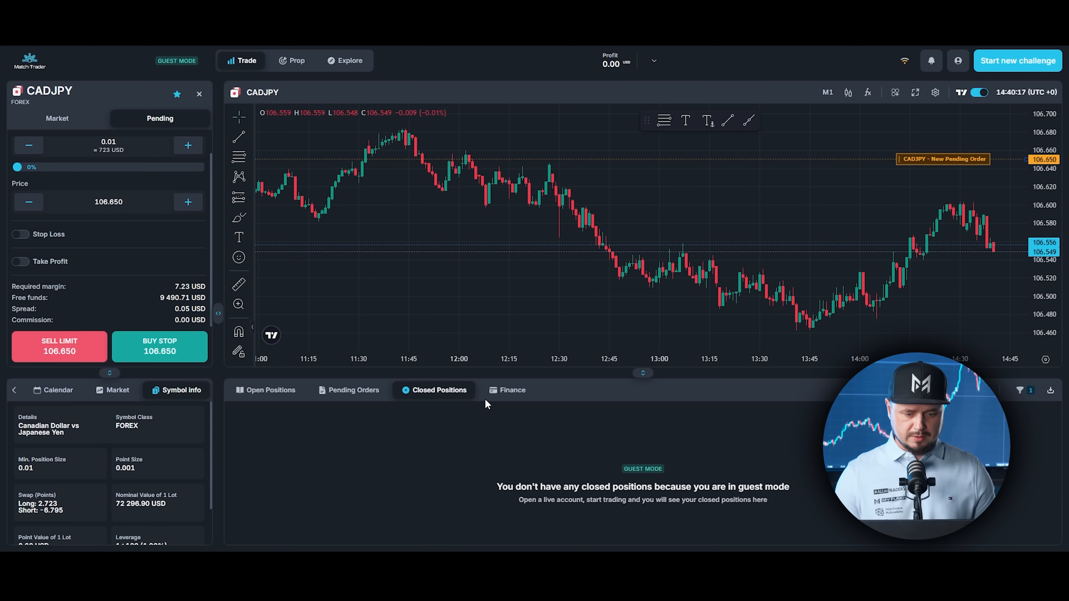
{"action": "left_click", "coordinate": [511, 390]}
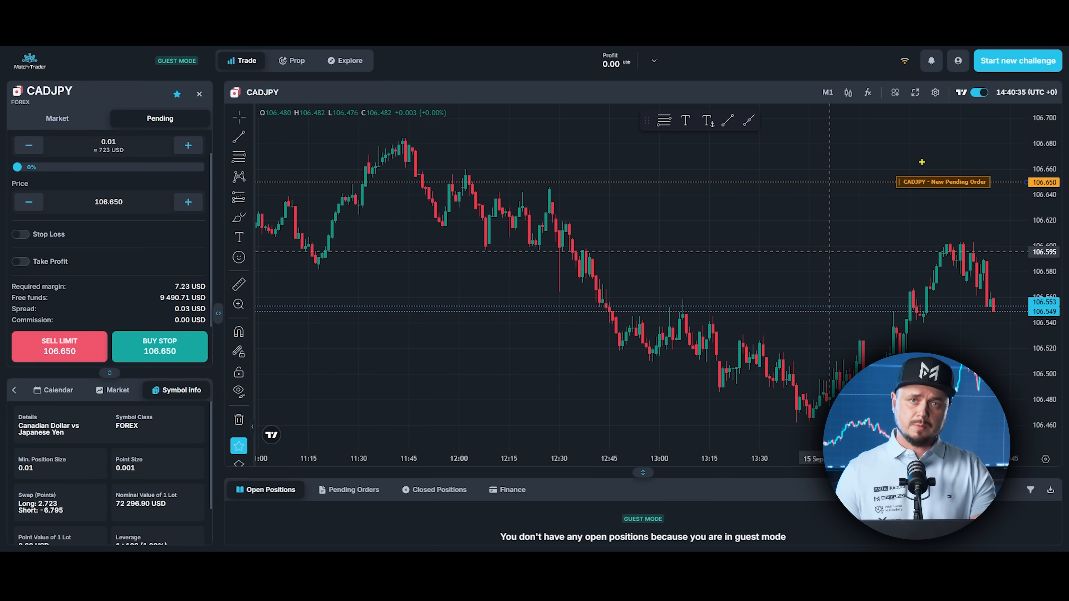
{"action": "mouse_move", "coordinate": [941, 152]}
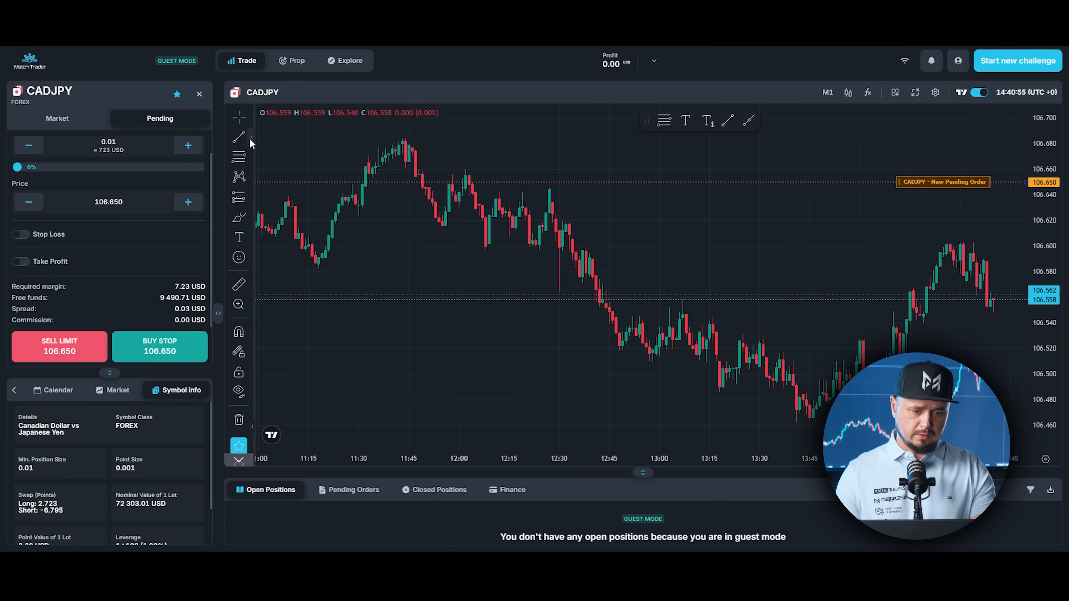
Show the line drawing tools flyout with trend lines, rays, channels and pitchforks
{"action": "left_click", "coordinate": [239, 136]}
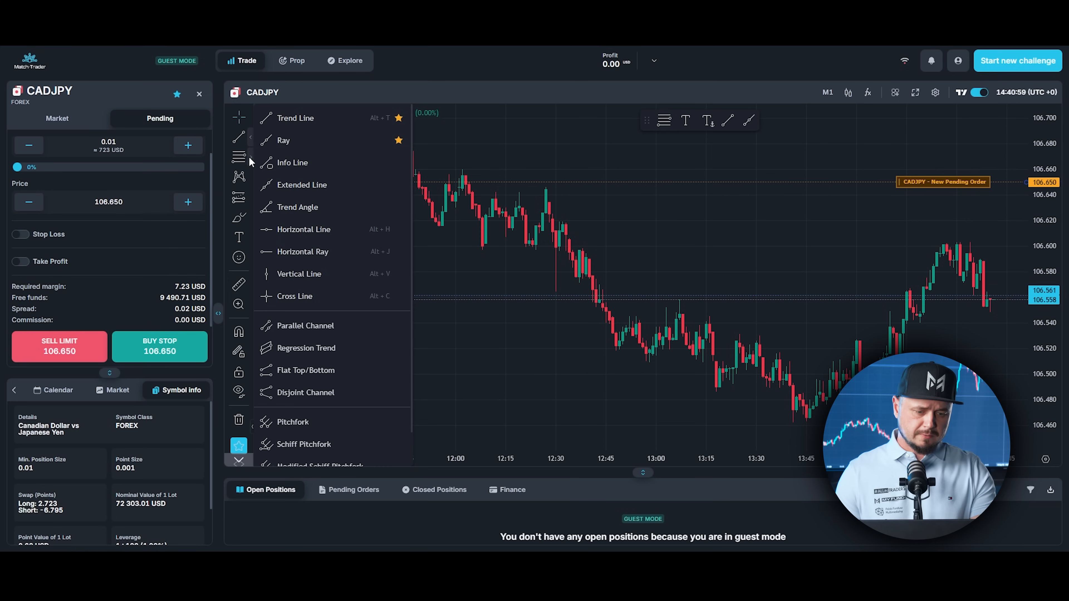
{"action": "mouse_move", "coordinate": [340, 162]}
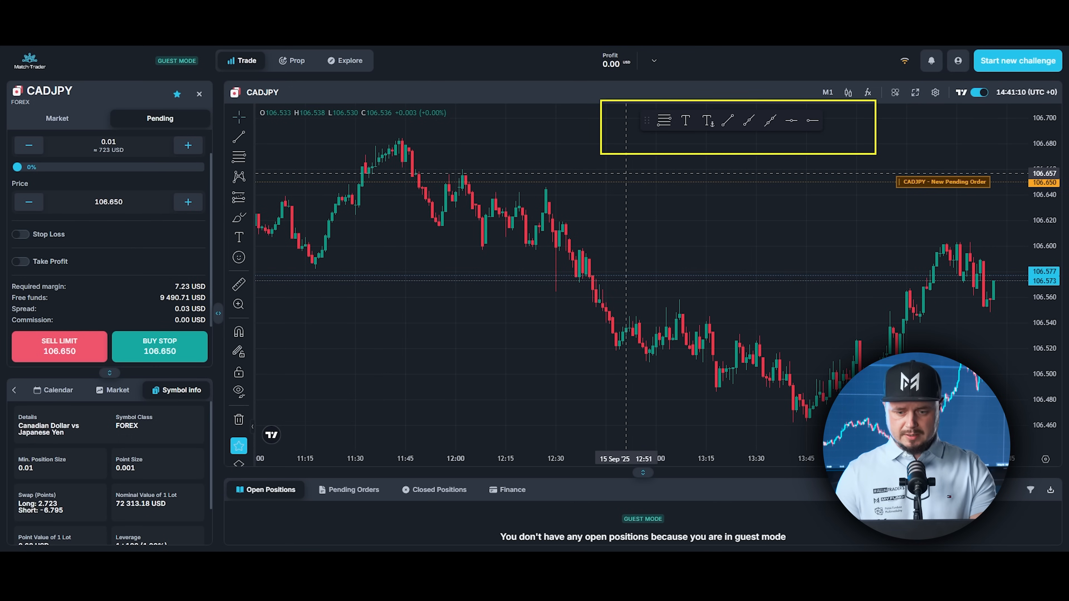
Draw a blue trend line across the mid-chart CADJPY decline and confirm its text settings
{"action": "left_click_drag", "start_coordinate": [541, 349], "coordinate": [622, 255]}
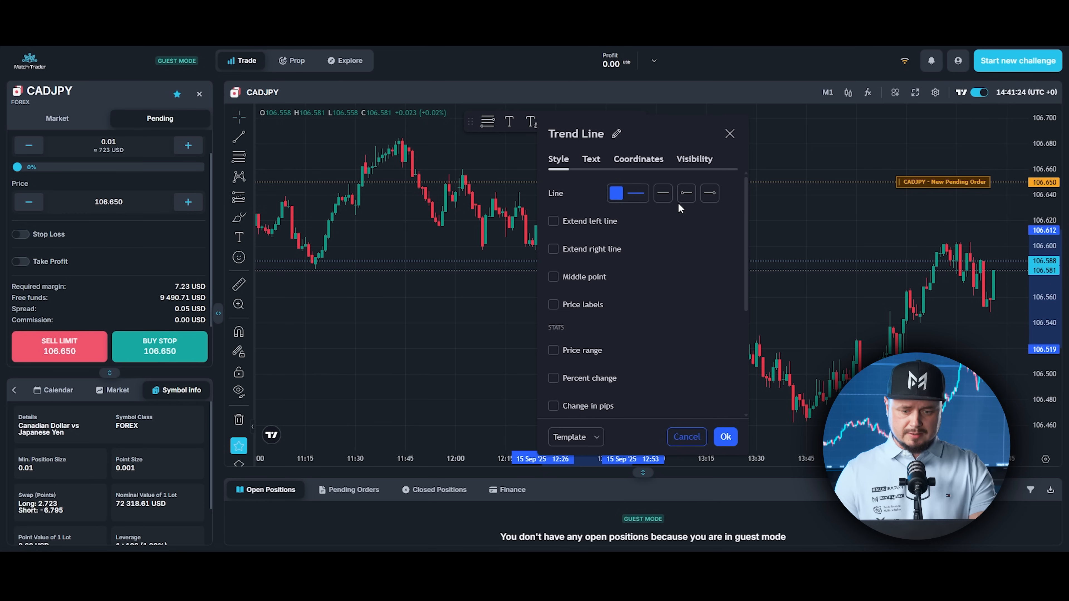
{"action": "left_click", "coordinate": [590, 158]}
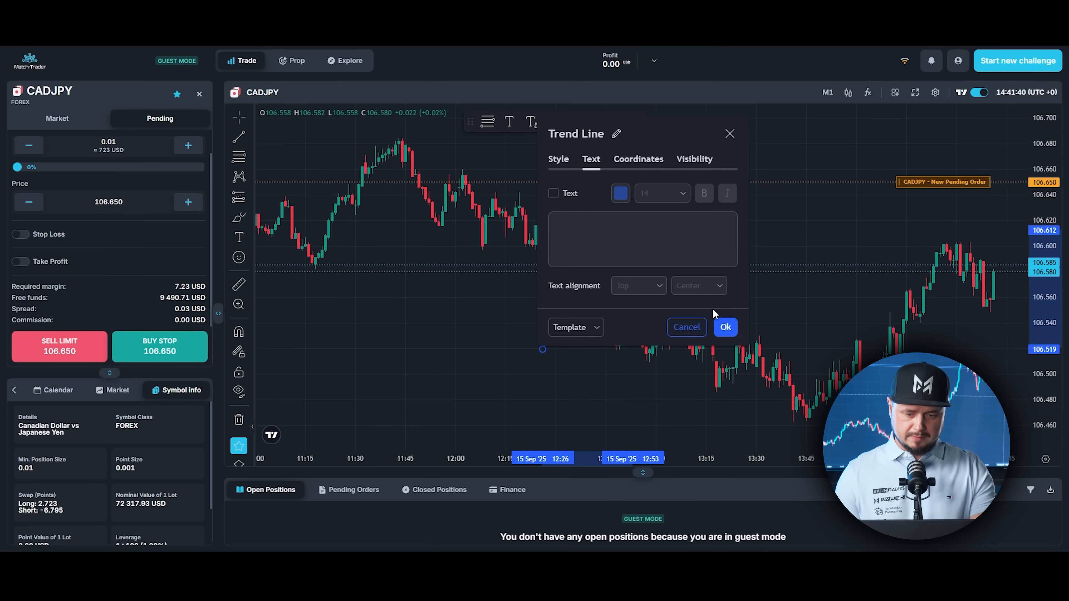
{"action": "left_click", "coordinate": [725, 328]}
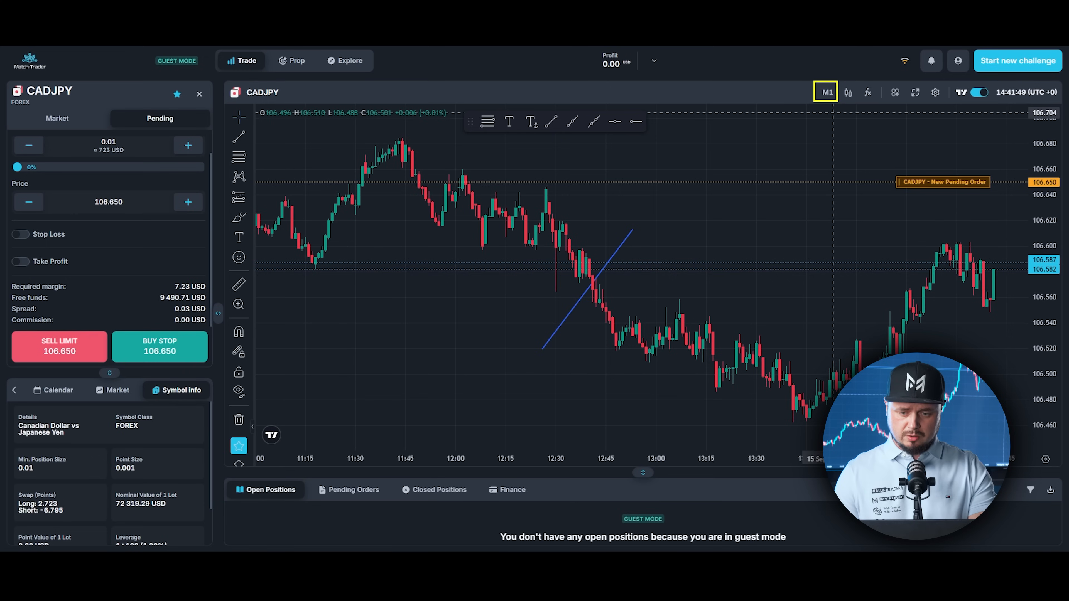
{"action": "left_click", "coordinate": [826, 92]}
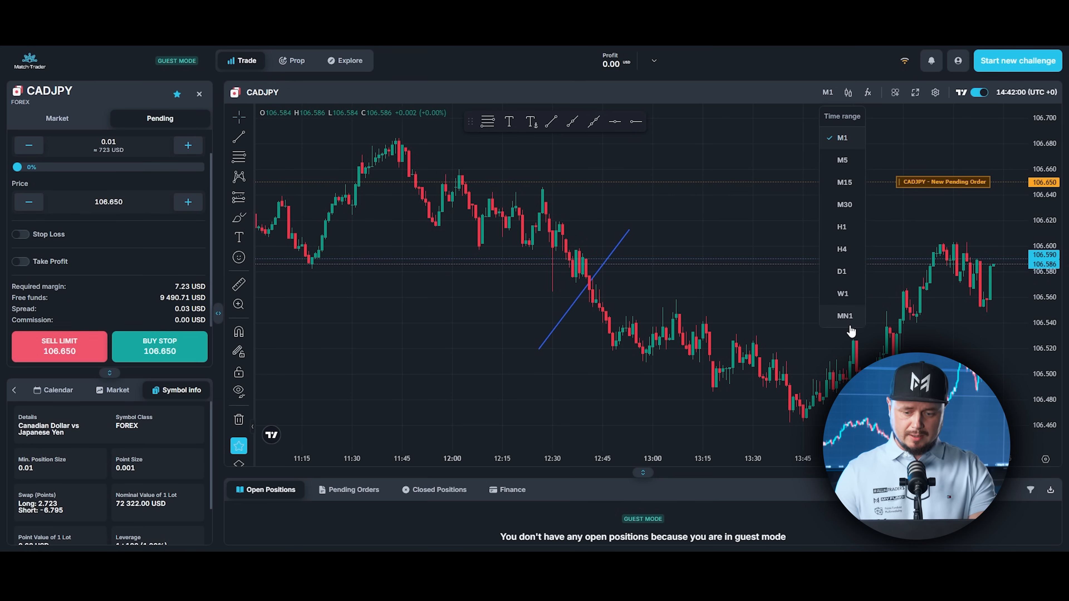
{"action": "left_click", "coordinate": [848, 92]}
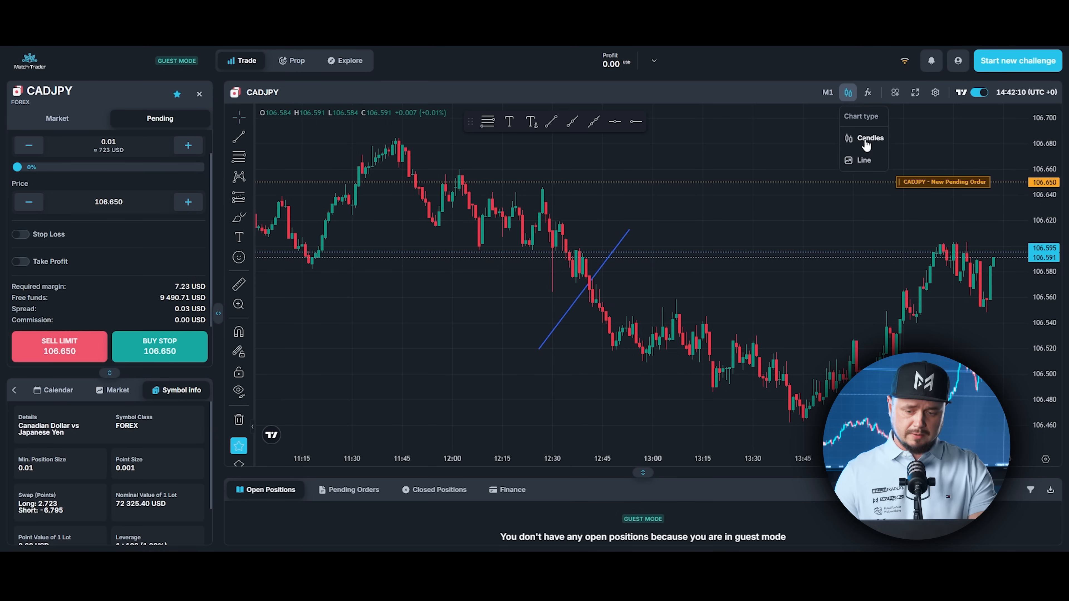
{"action": "left_click", "coordinate": [863, 160]}
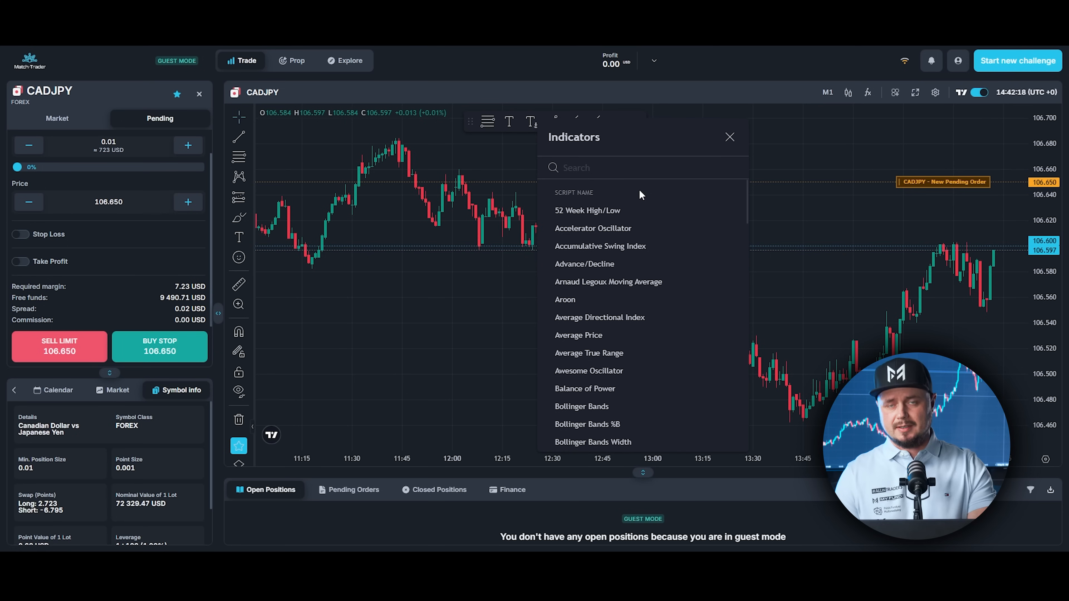
Restore the side panels around the CADJPY chart after fullscreen
{"action": "scroll", "scroll_direction": "down", "scroll_amount": 3}
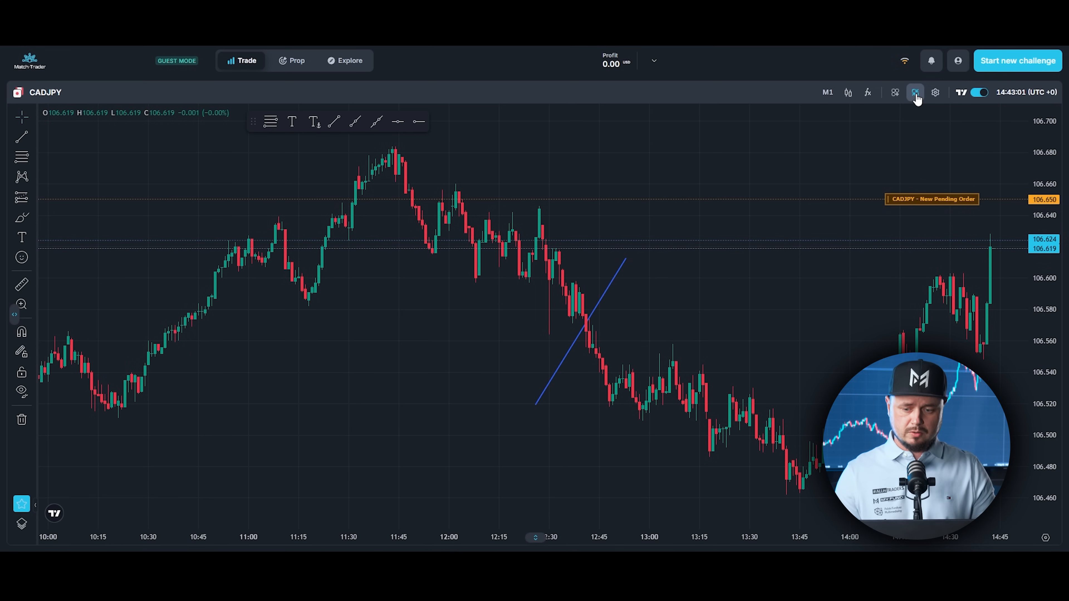
{"action": "left_click", "coordinate": [935, 92]}
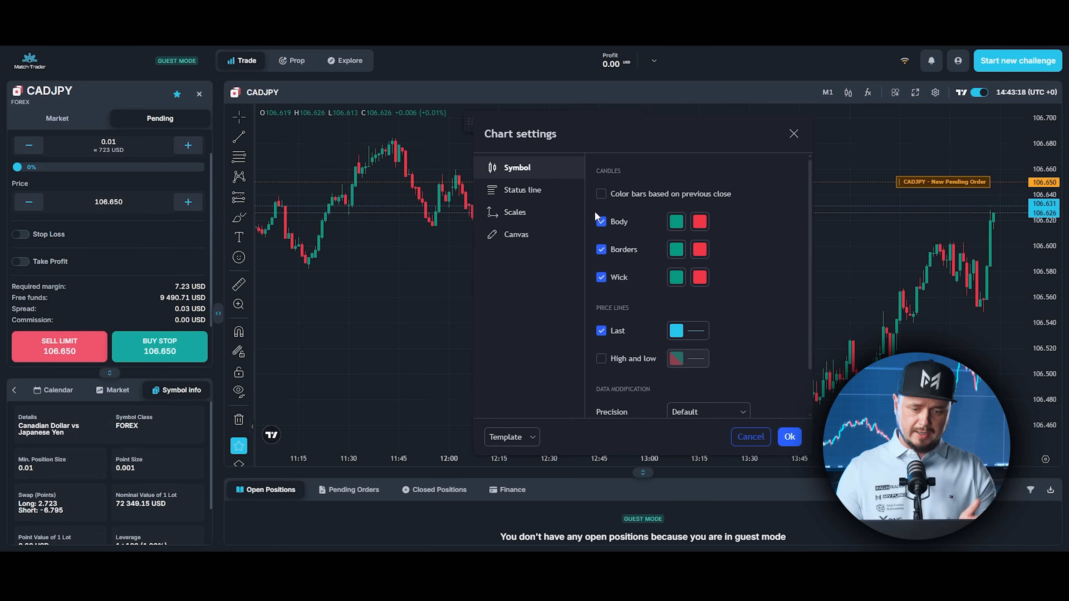
Browse the Scales and Canvas sections of the chart settings dialog
{"action": "left_click", "coordinate": [516, 212]}
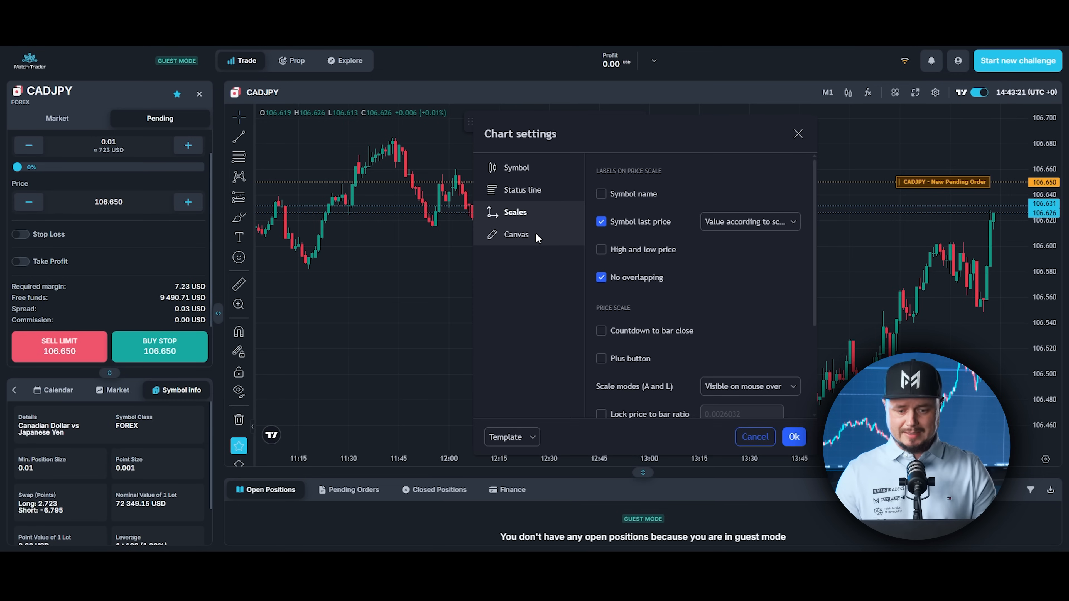
{"action": "left_click", "coordinate": [517, 233]}
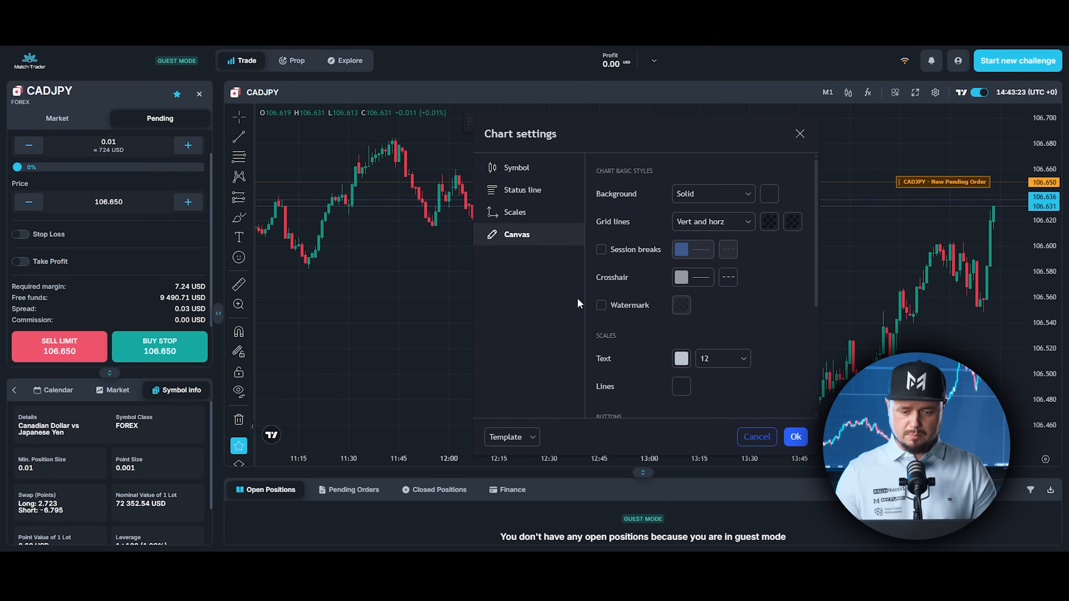
{"action": "mouse_move", "coordinate": [701, 435]}
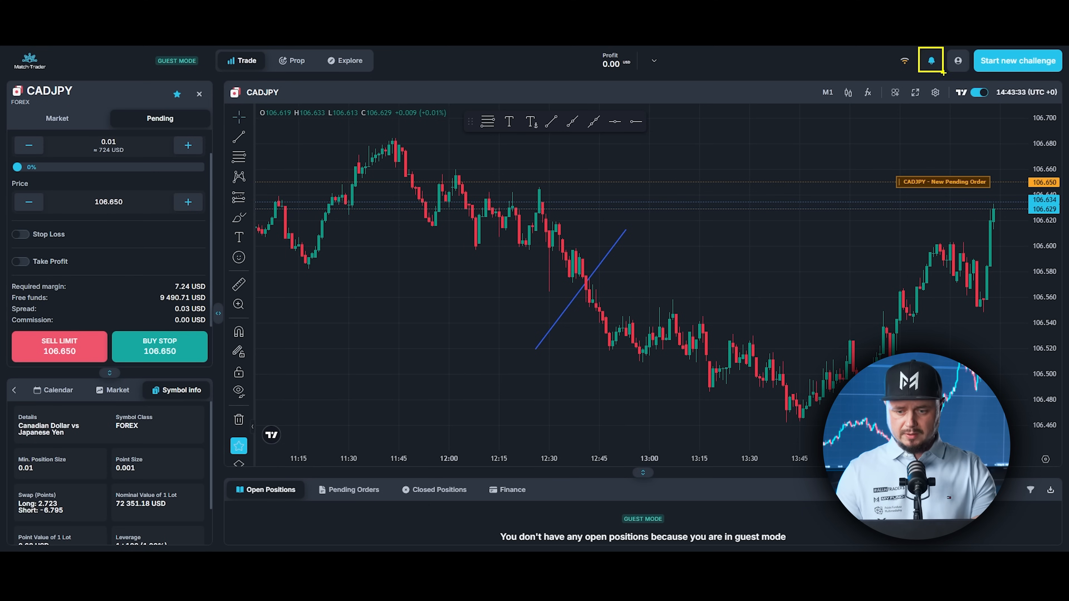
{"action": "left_click", "coordinate": [930, 61]}
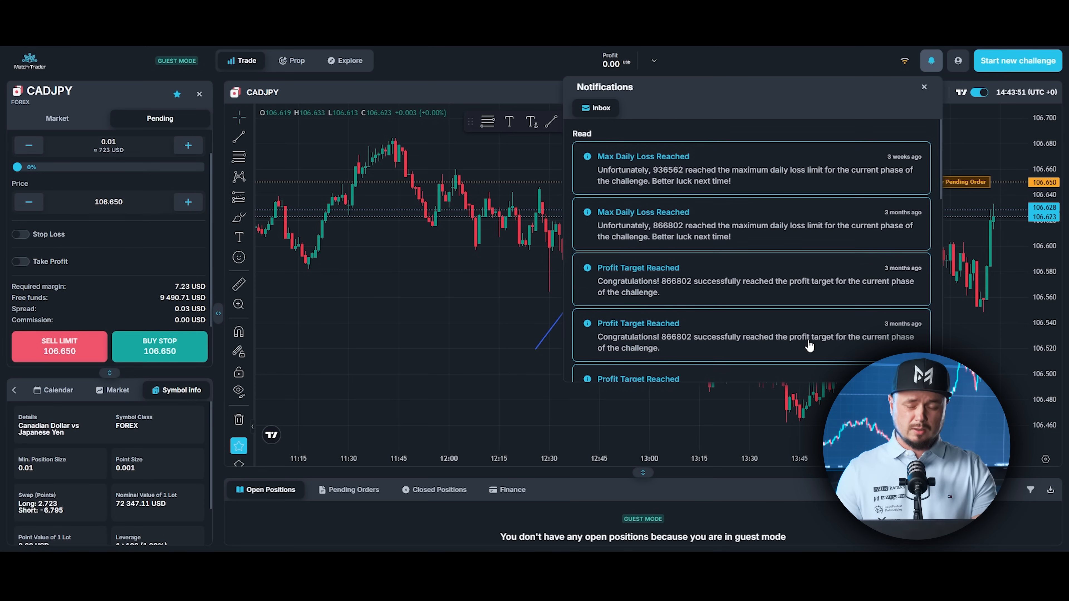
{"action": "mouse_move", "coordinate": [818, 309]}
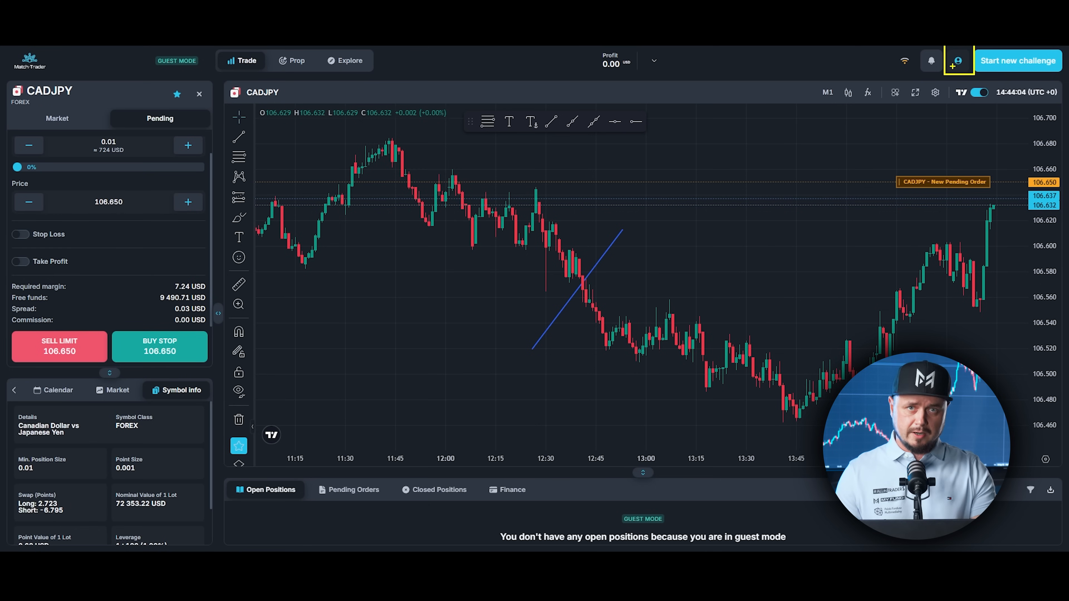
From the account menu, view the interface languages and the Company Info window with contact channels
{"action": "left_click", "coordinate": [957, 61]}
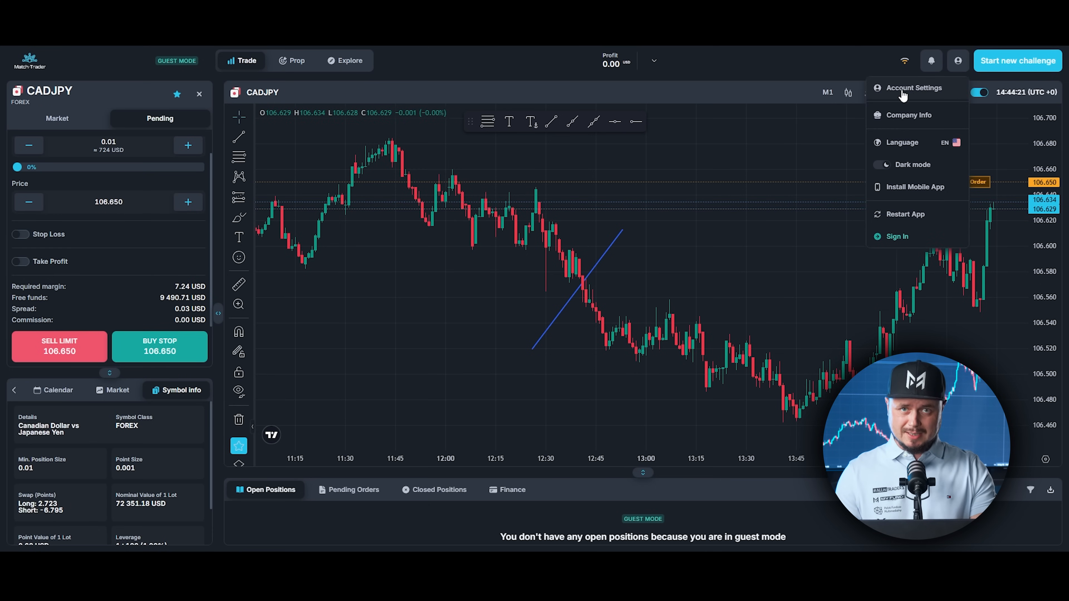
{"action": "mouse_move", "coordinate": [903, 126]}
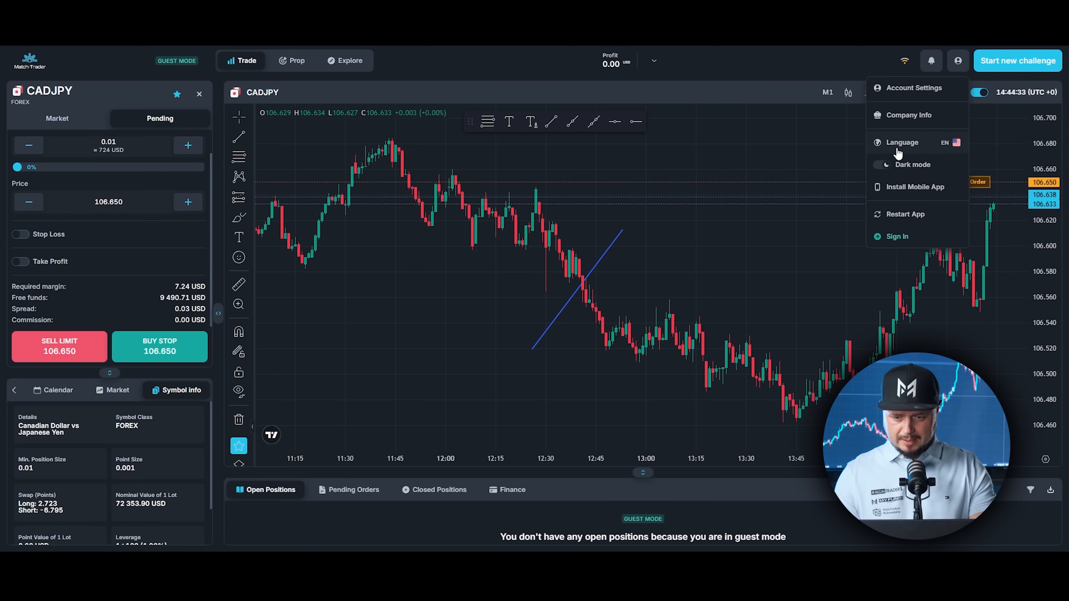
{"action": "left_click", "coordinate": [902, 143]}
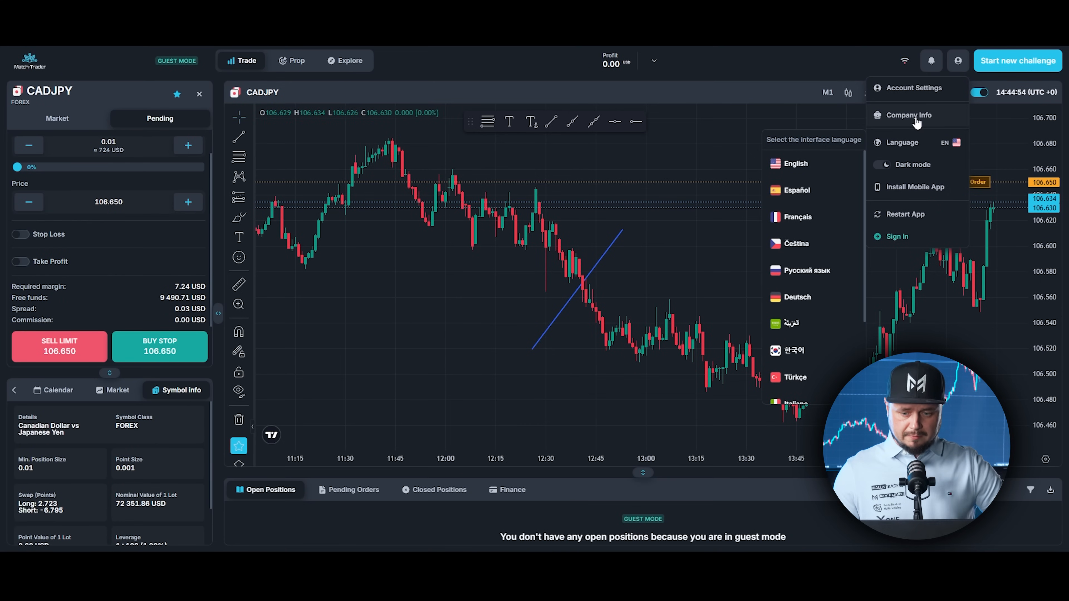
{"action": "left_click", "coordinate": [908, 114]}
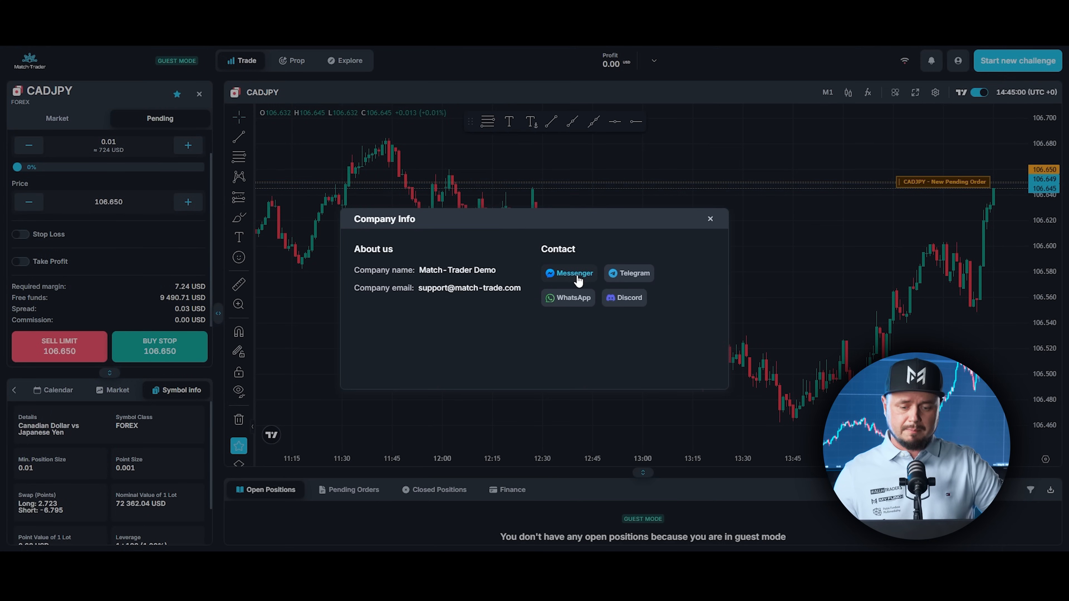
{"action": "mouse_move", "coordinate": [640, 349]}
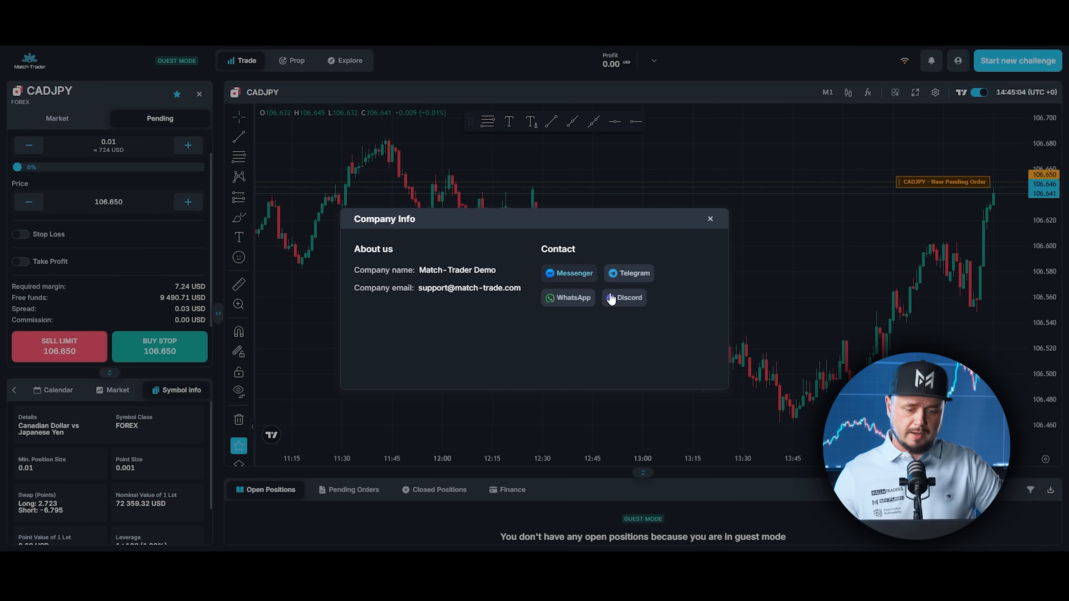
{"action": "mouse_move", "coordinate": [559, 328]}
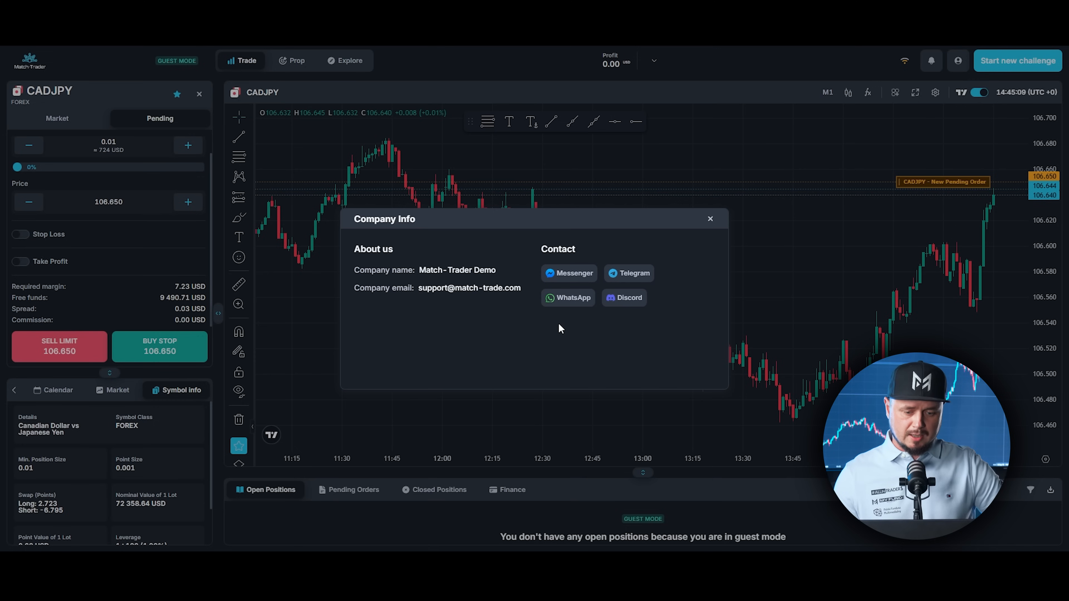